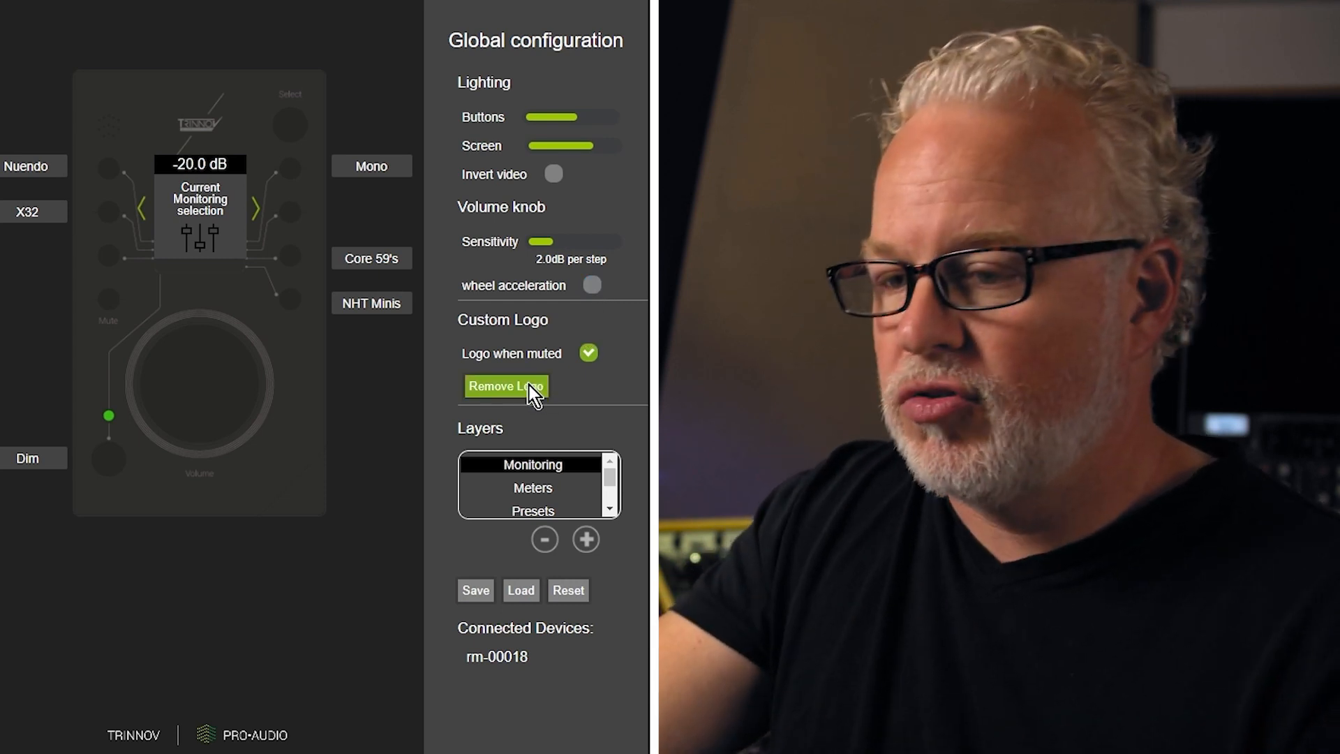
Remove the current custom mute logo and choose a replacement 103px PNG image.
click(506, 387)
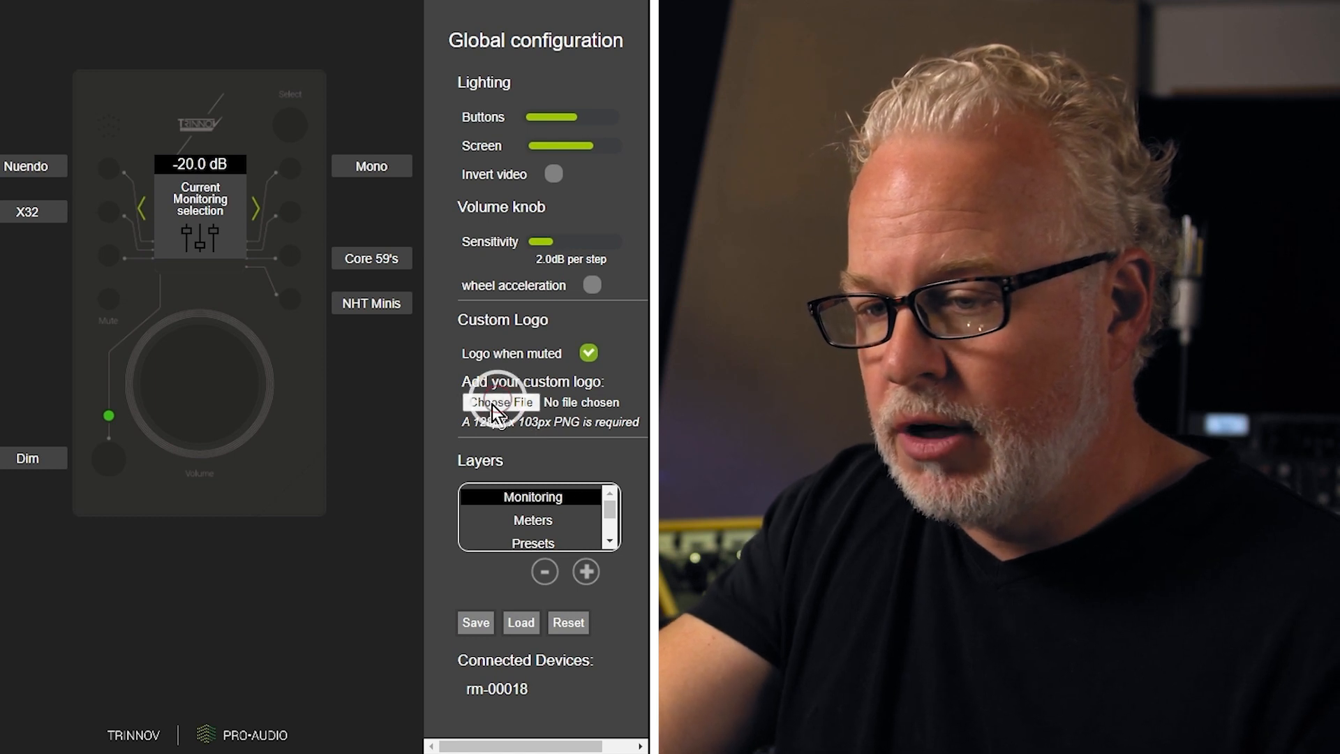
click(501, 403)
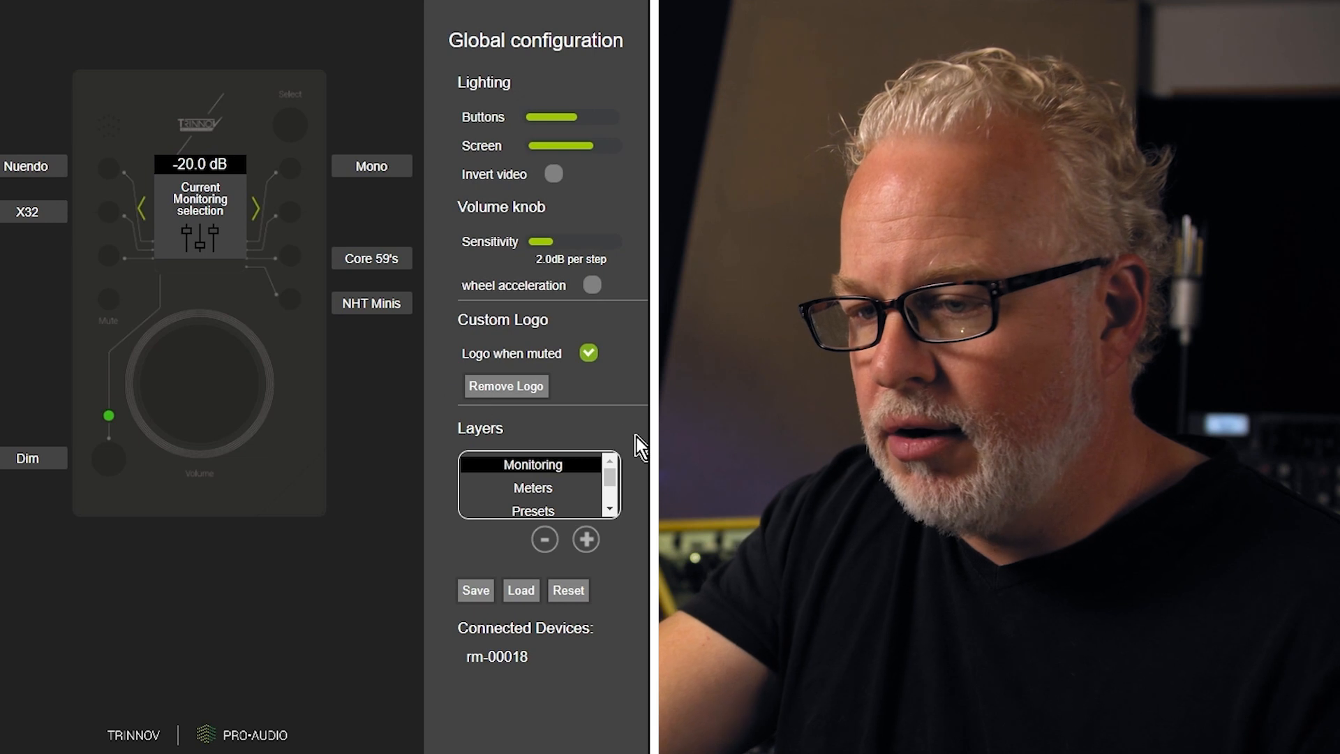
mouse_move(595, 410)
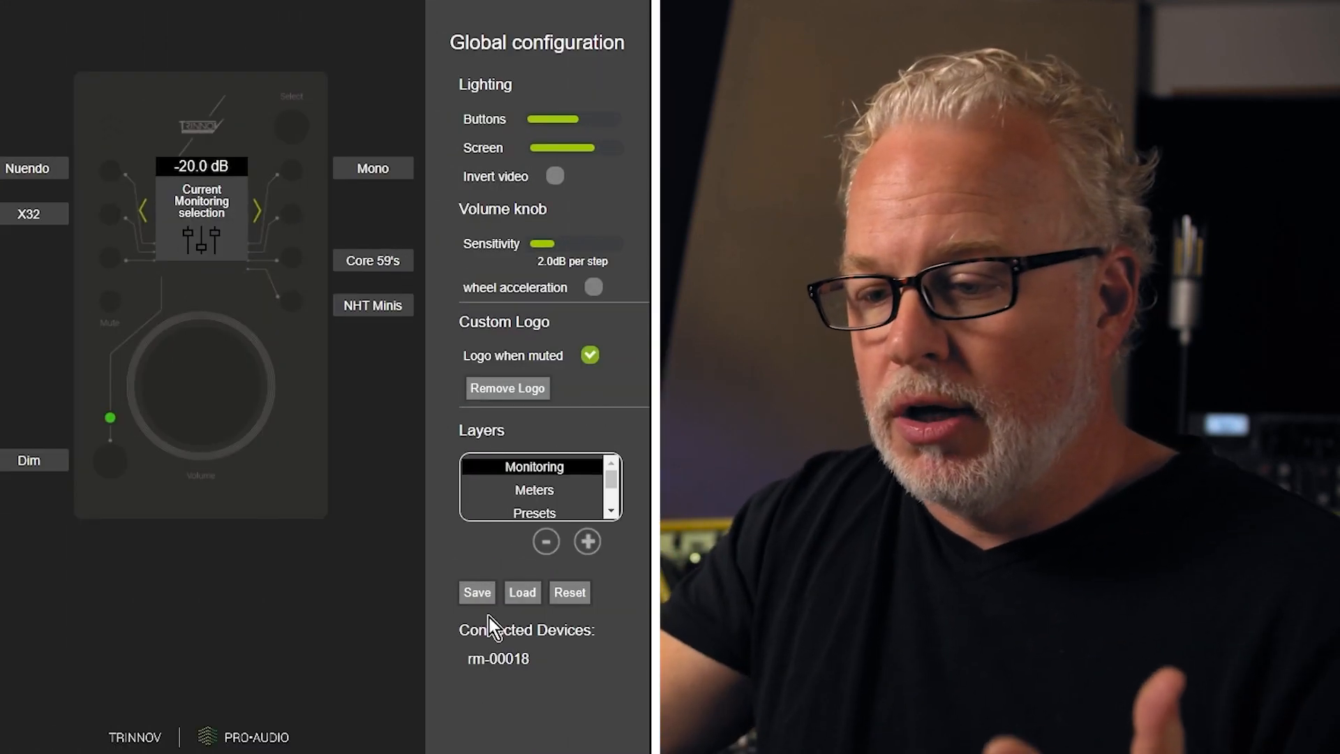
Save the remote layout and global configuration.
click(478, 592)
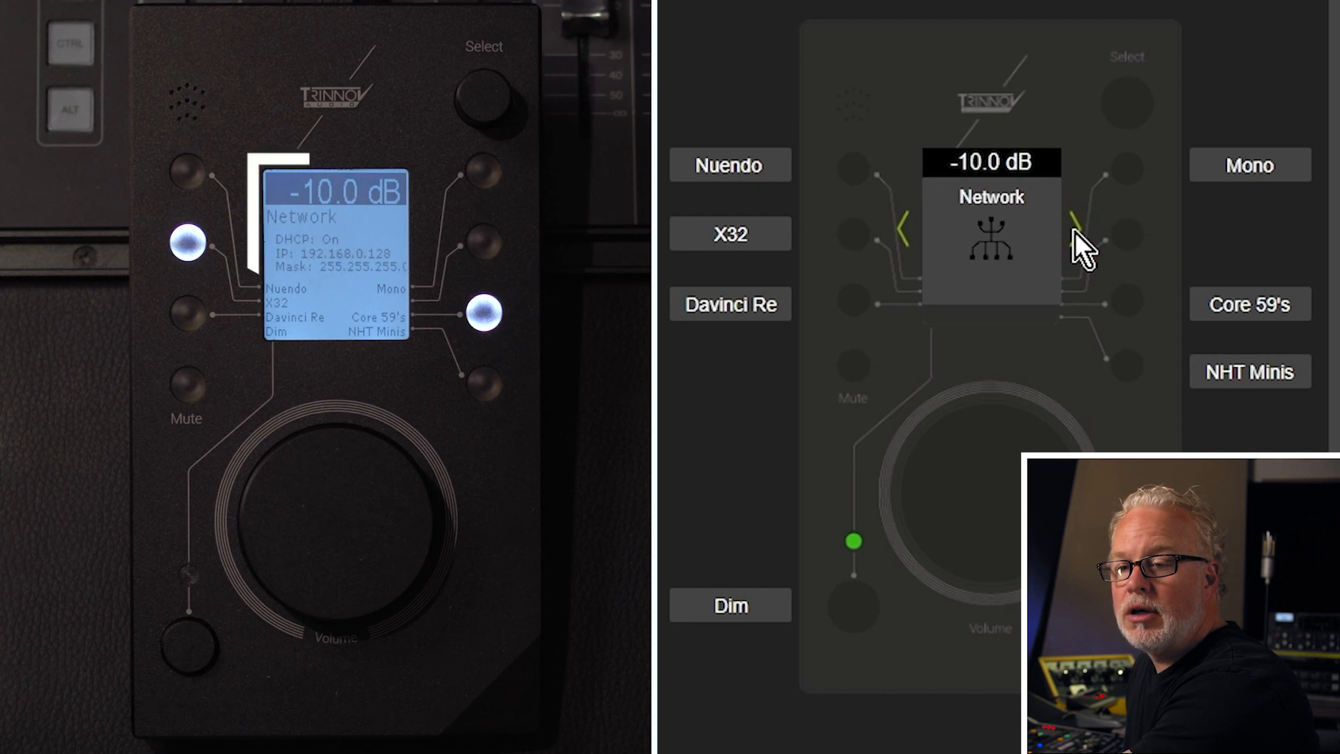
Advance the virtual remote display page by page until the custom audiogretto logo shows.
click(1088, 239)
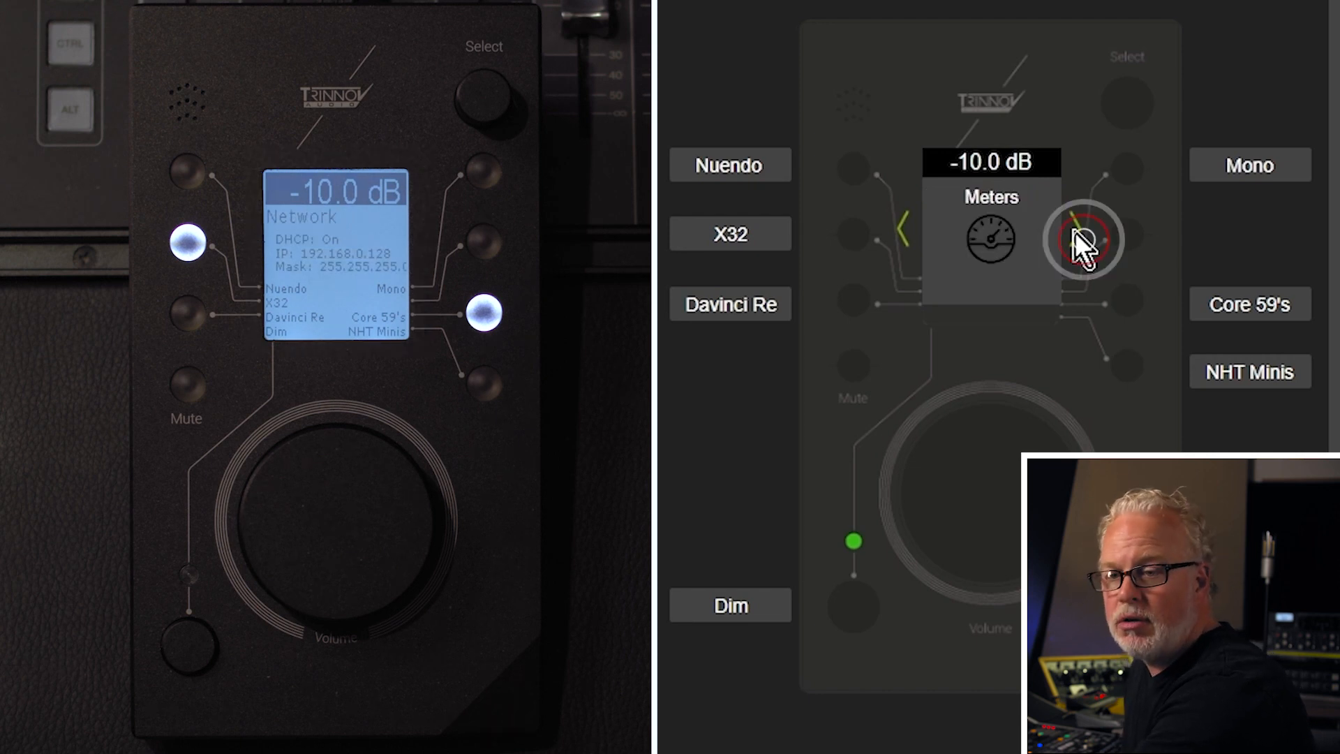
click(1087, 238)
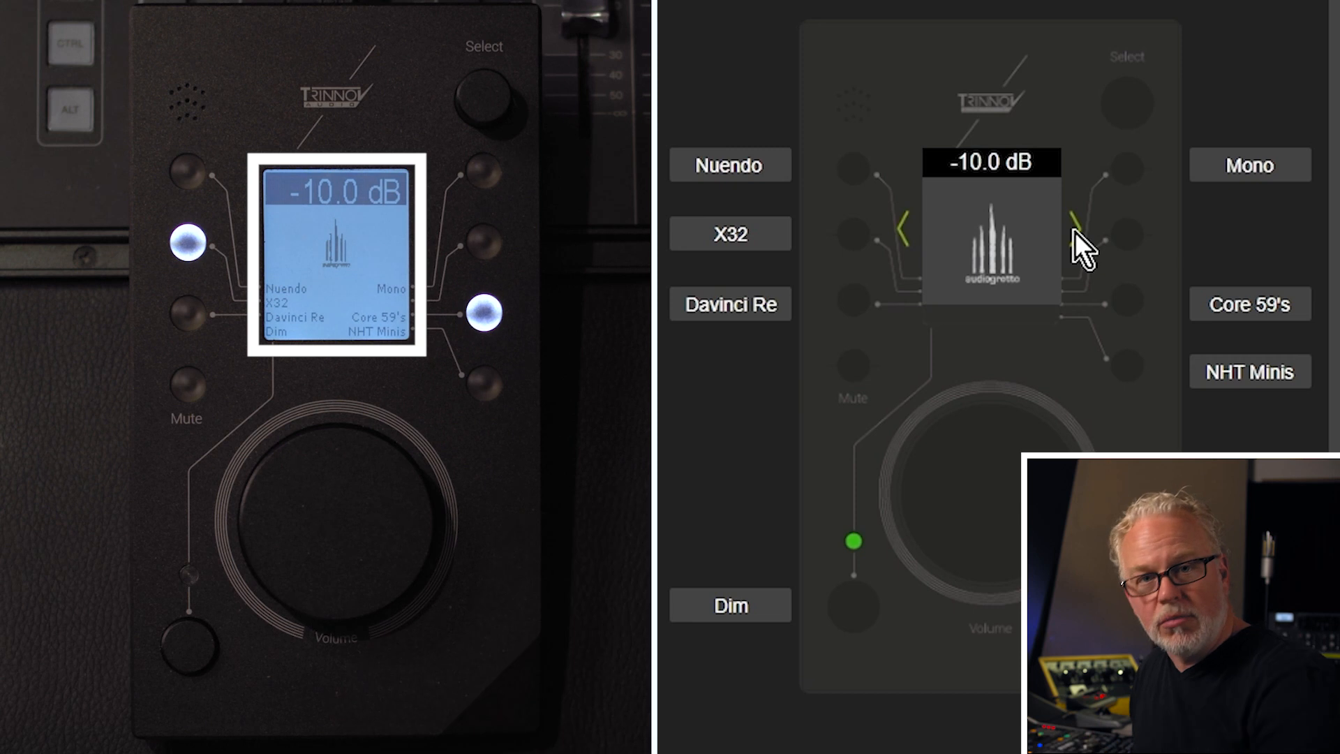
click(1086, 239)
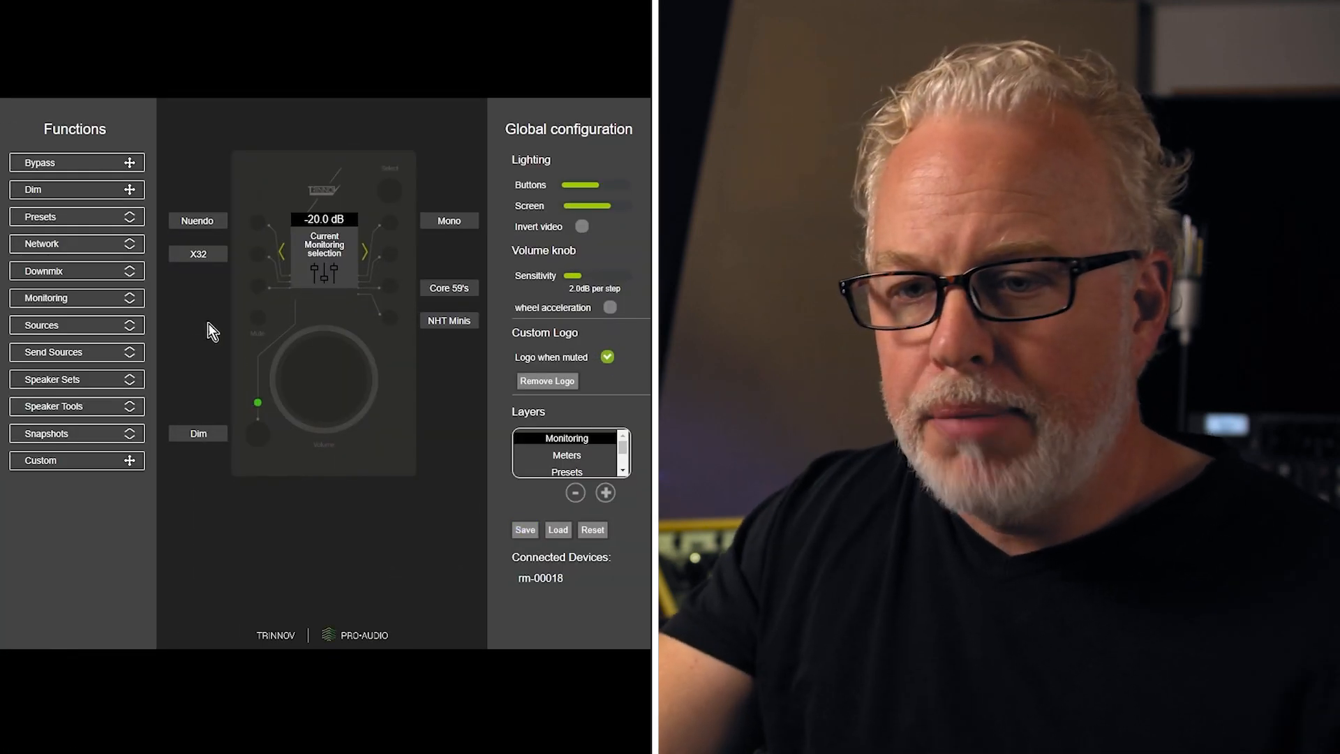
Expand Functions > Sources to reveal Nuendo, X32 and Davinci Resolve for the third source button.
click(197, 221)
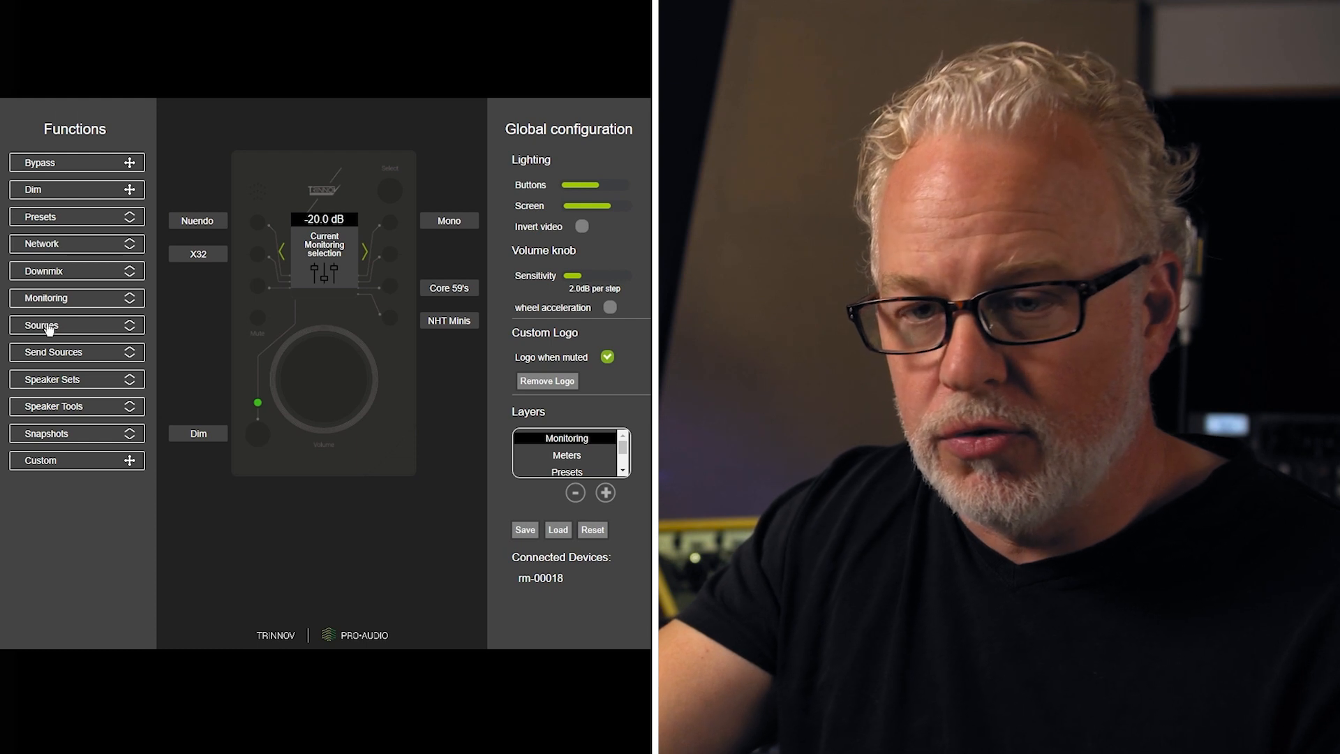
click(40, 325)
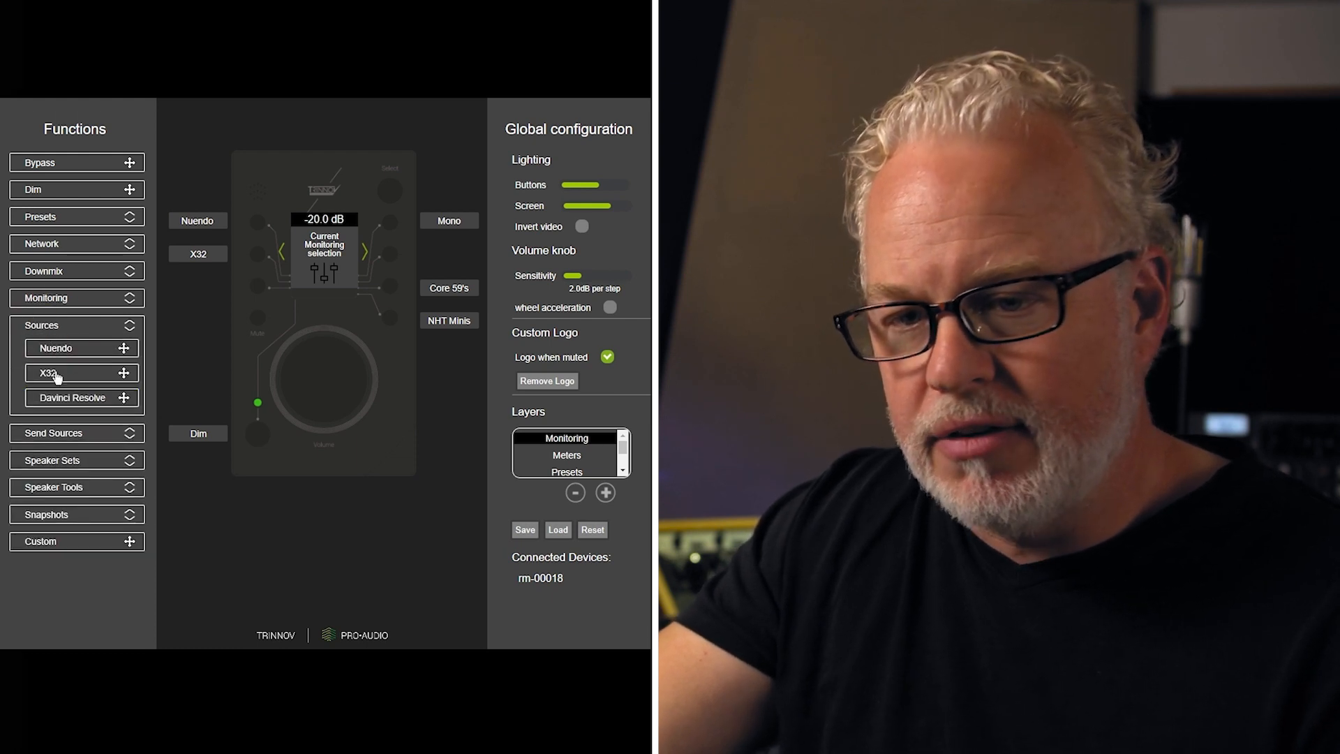
click(73, 398)
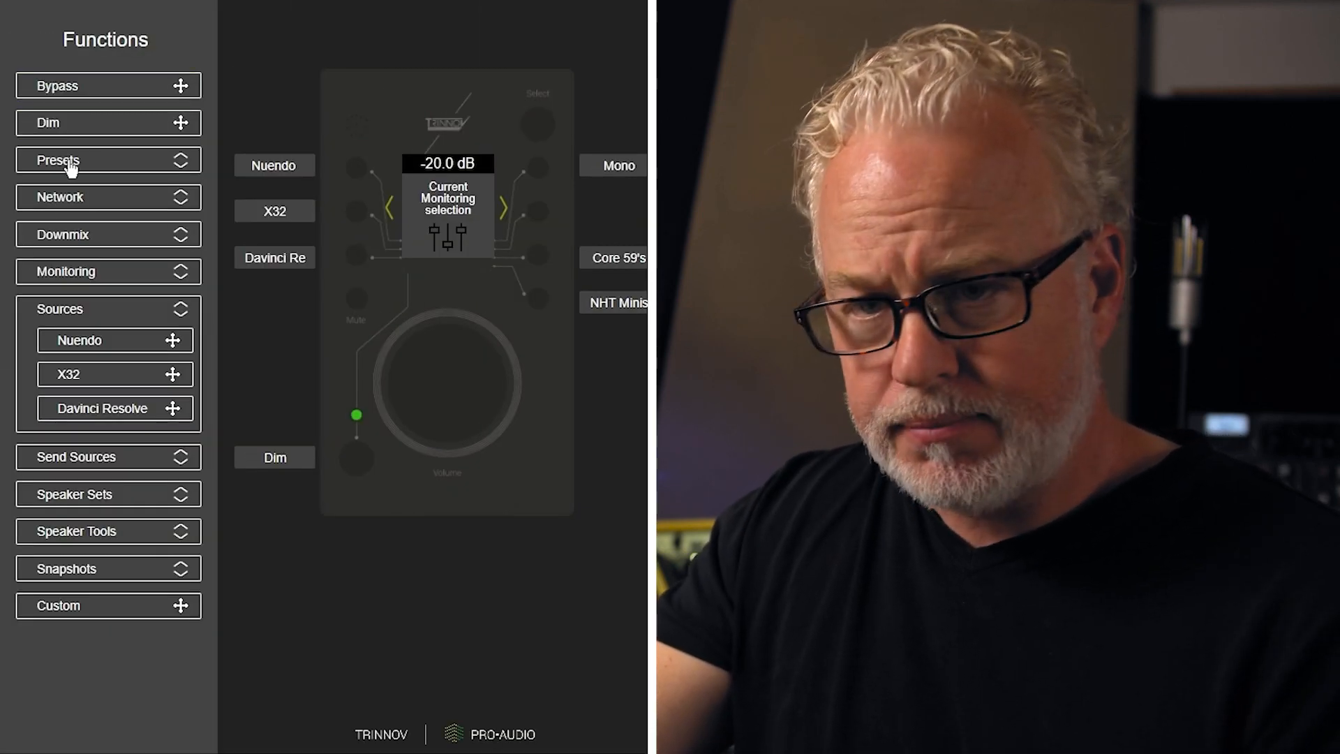
Review the Presets, Monitoring and Sources function lists and leave them collapsed.
click(105, 159)
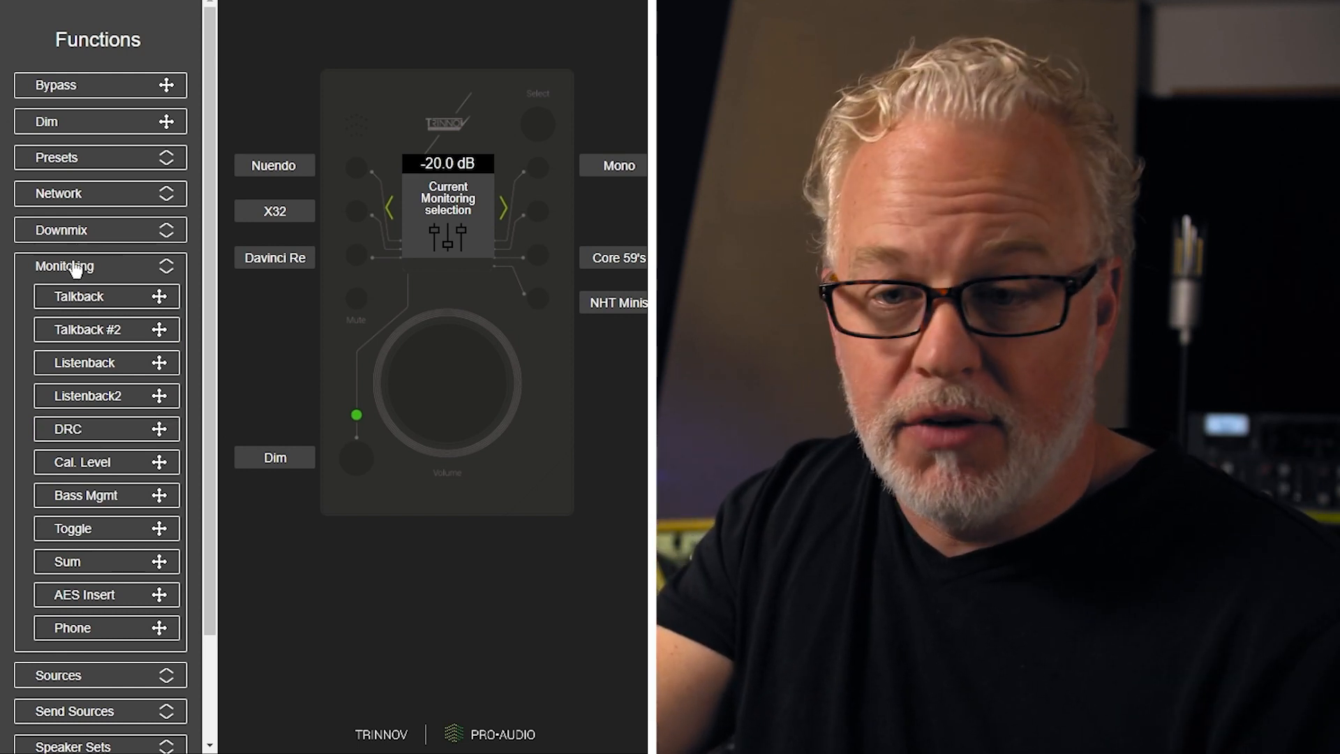
click(98, 265)
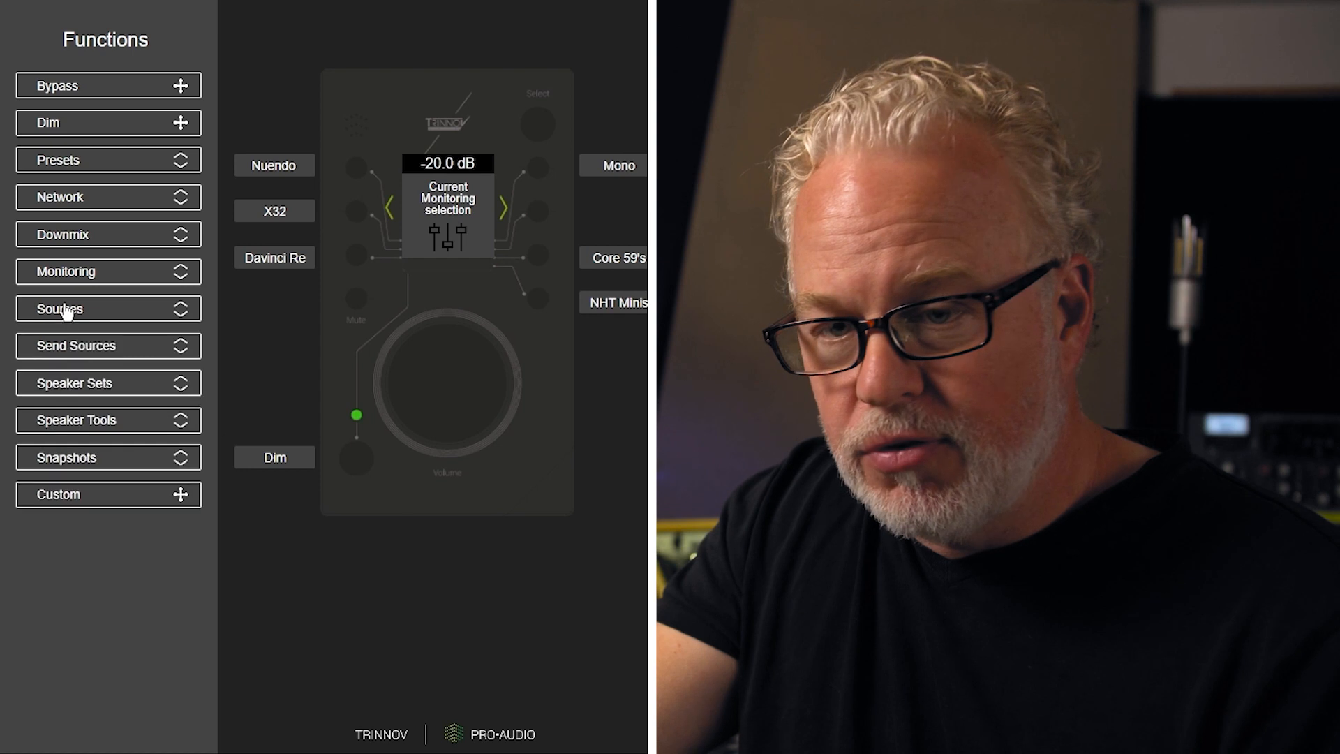
click(106, 344)
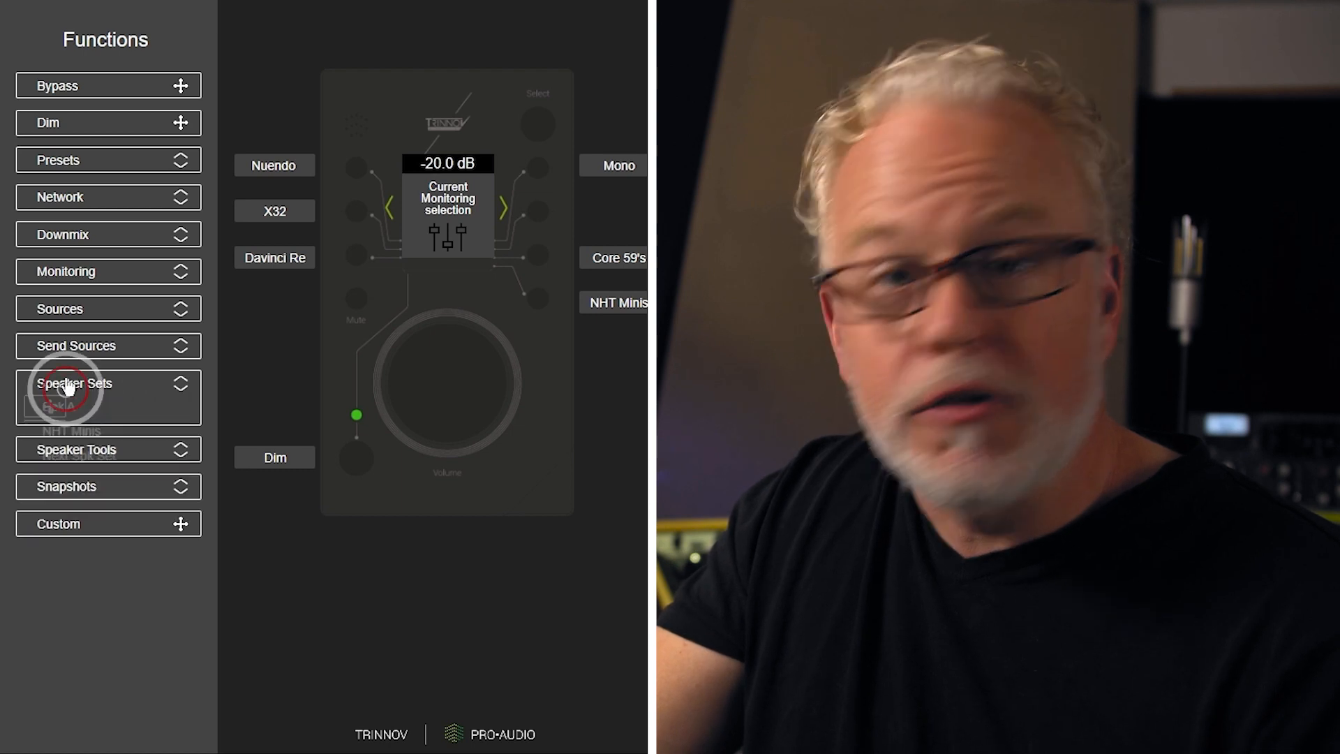
Glance at the Speaker Sets list, then expand Snapshots showing Default, CB-TMC and Rear both chairs.
click(94, 383)
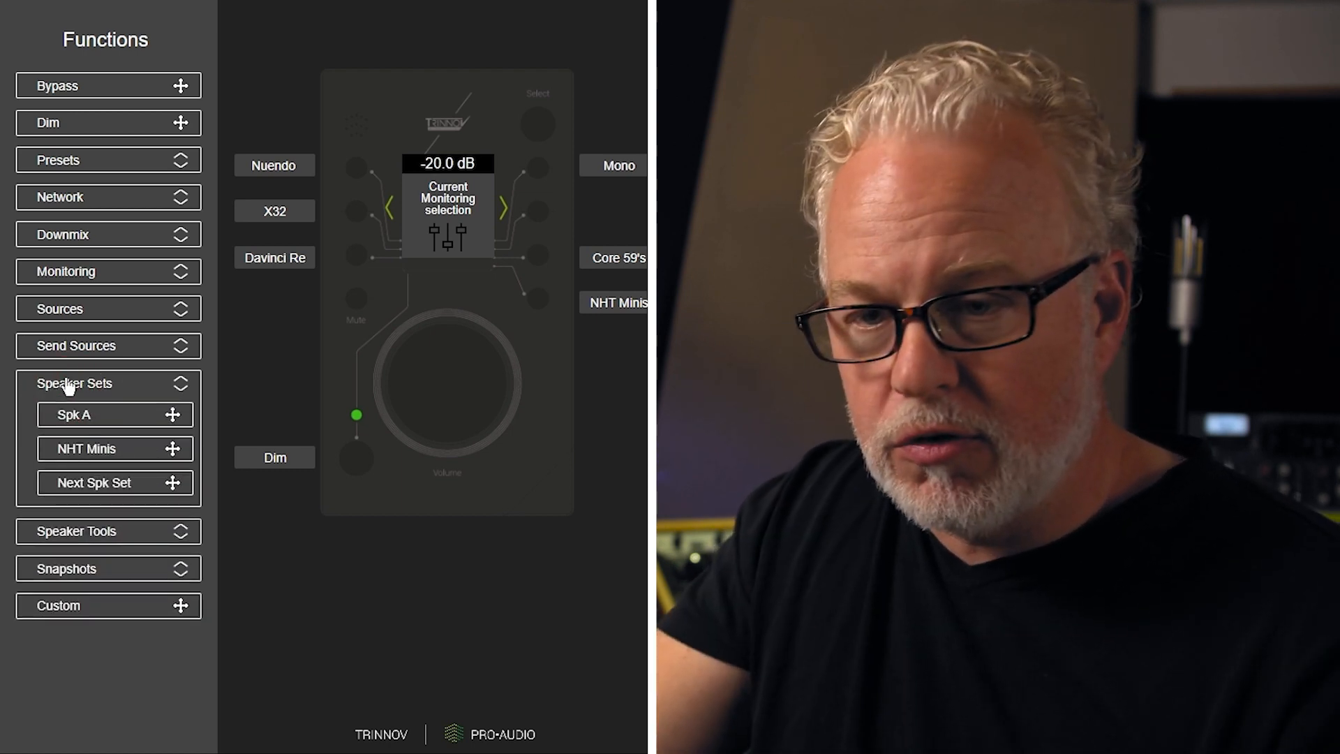
click(75, 410)
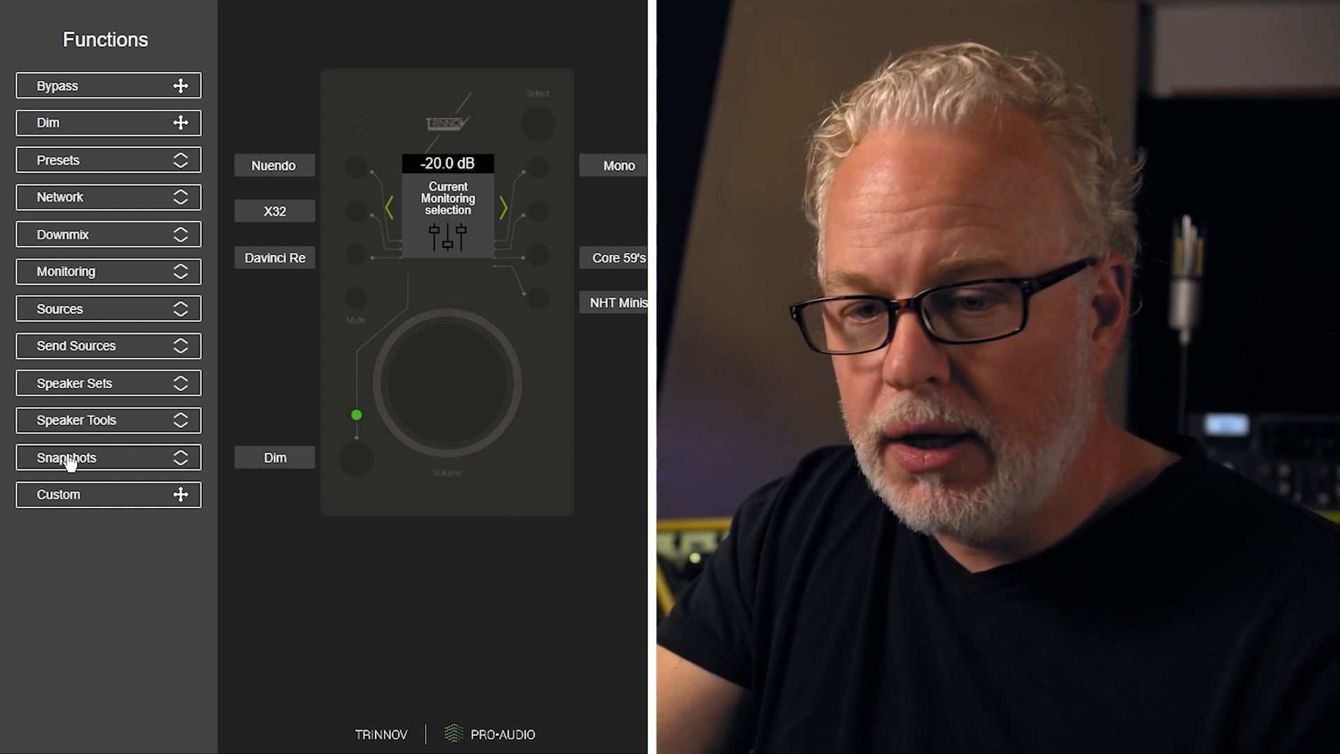
click(67, 458)
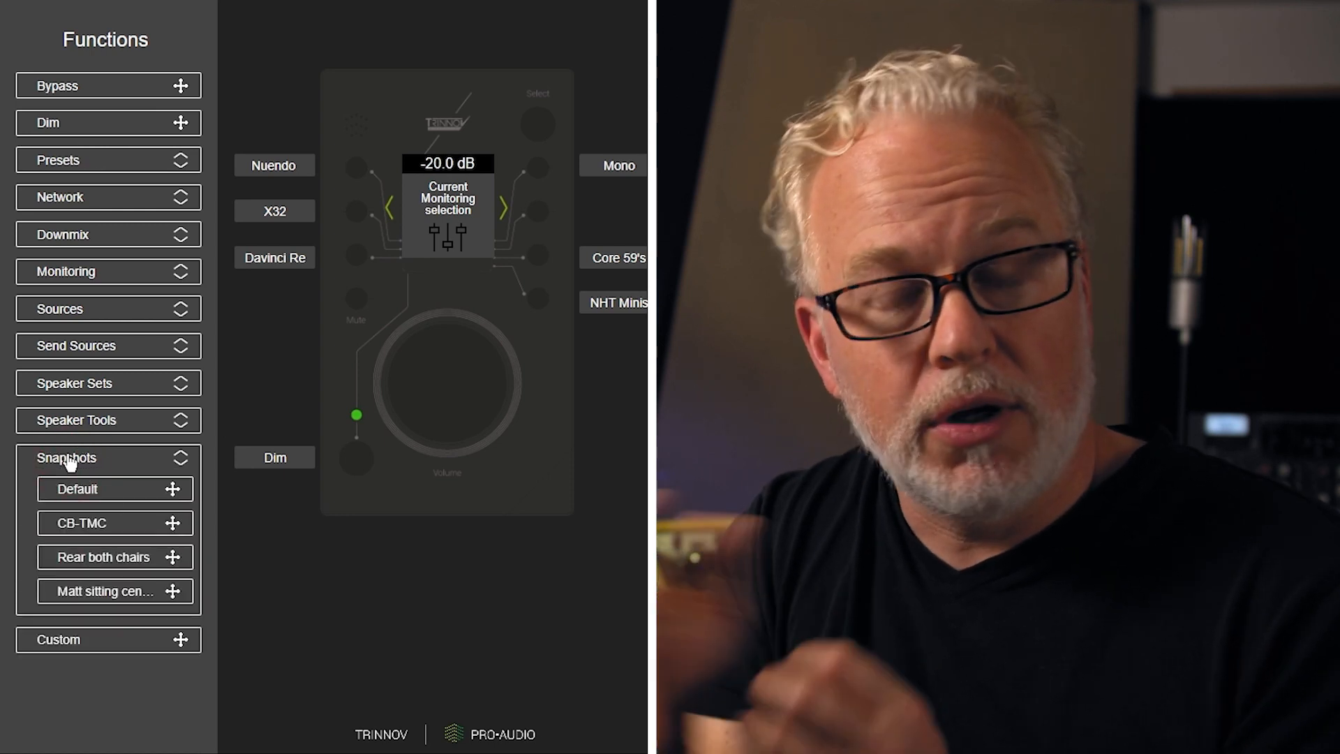